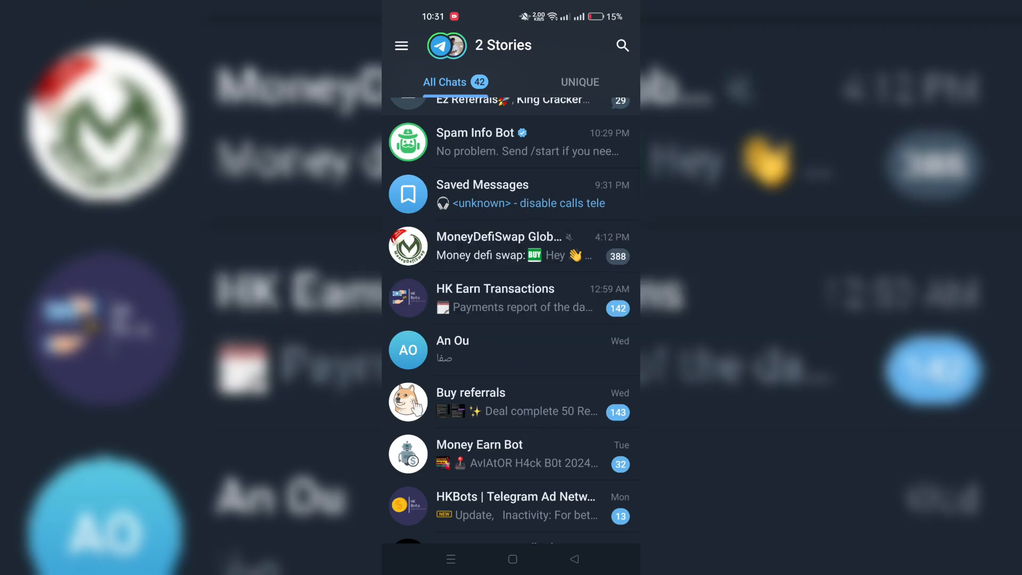
Enter the MoneyDefiSwap Global chat and bring up its group info page
{"action": "left_click", "coordinate": [500, 246]}
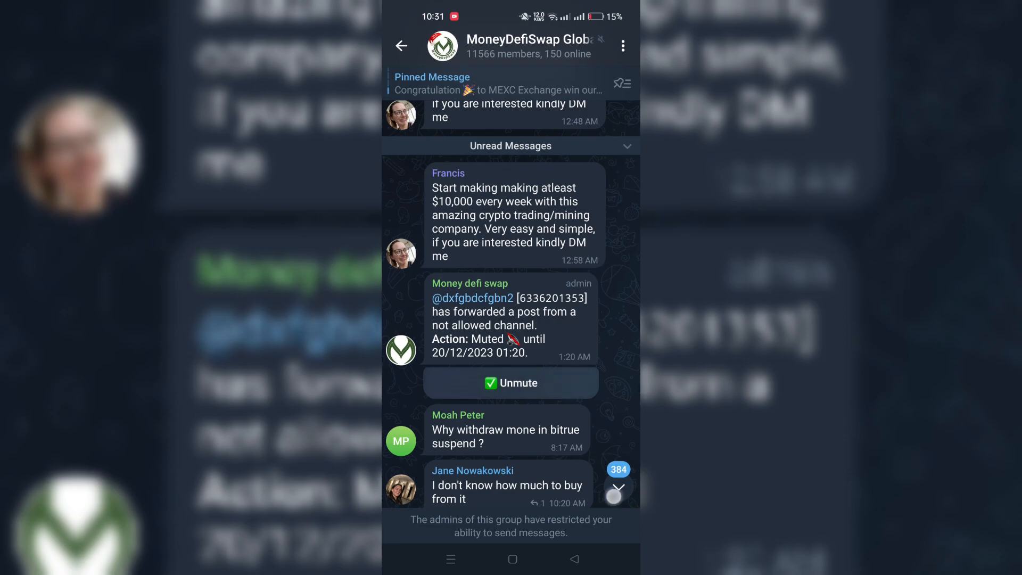
{"action": "scroll", "scroll_direction": "down", "scroll_amount": 3}
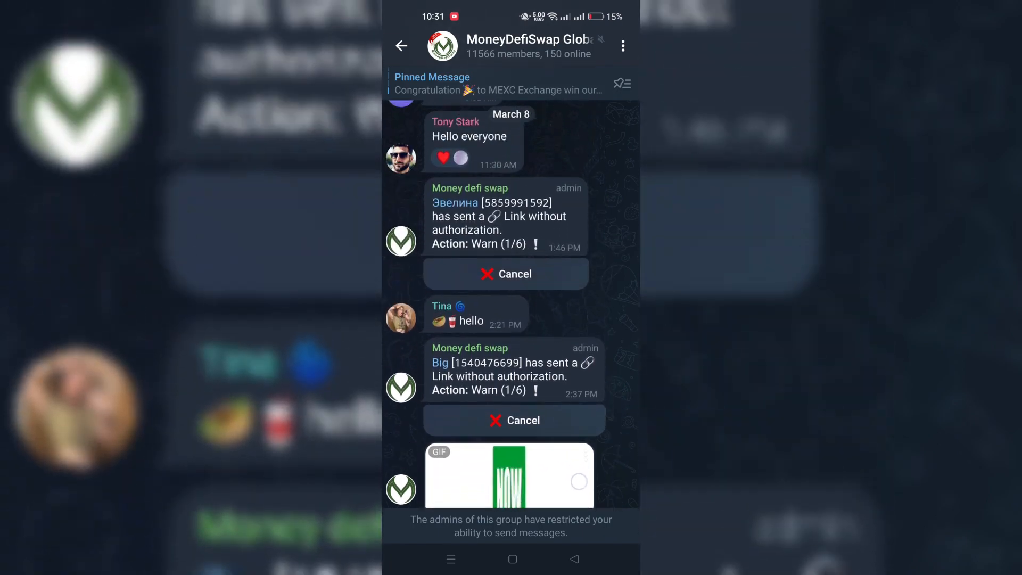
{"action": "left_click", "coordinate": [401, 46]}
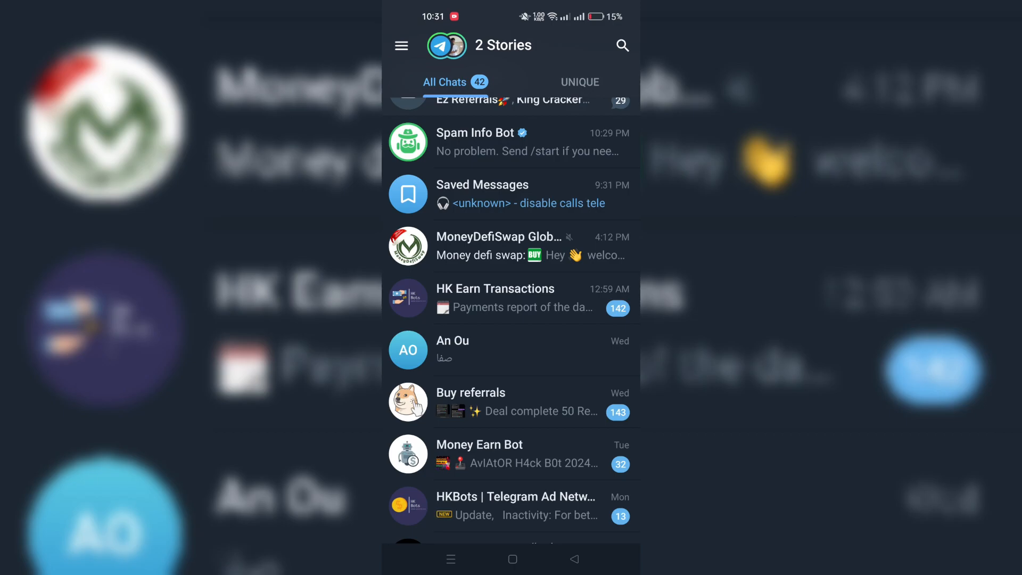
{"action": "left_click", "coordinate": [499, 246]}
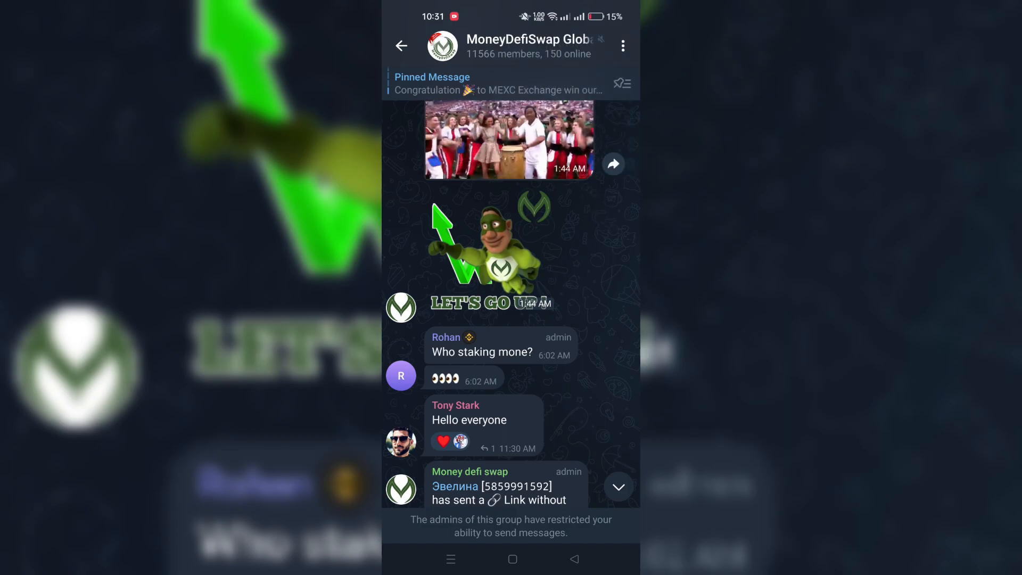
{"action": "left_click", "coordinate": [528, 46]}
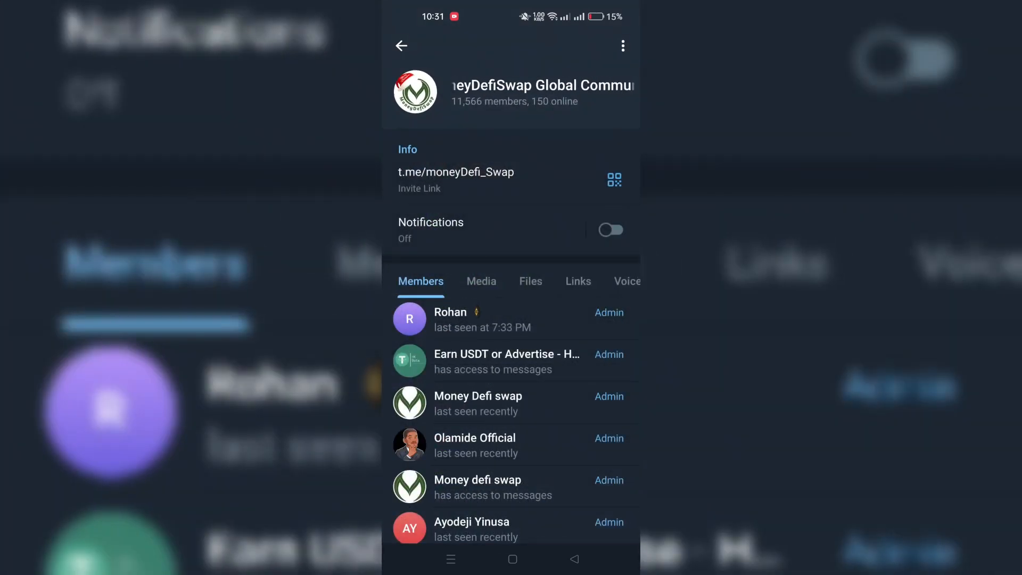
Look through the Members list, then go back to the MoneyDefiSwap chat
{"action": "scroll", "scroll_direction": "down", "scroll_amount": 3}
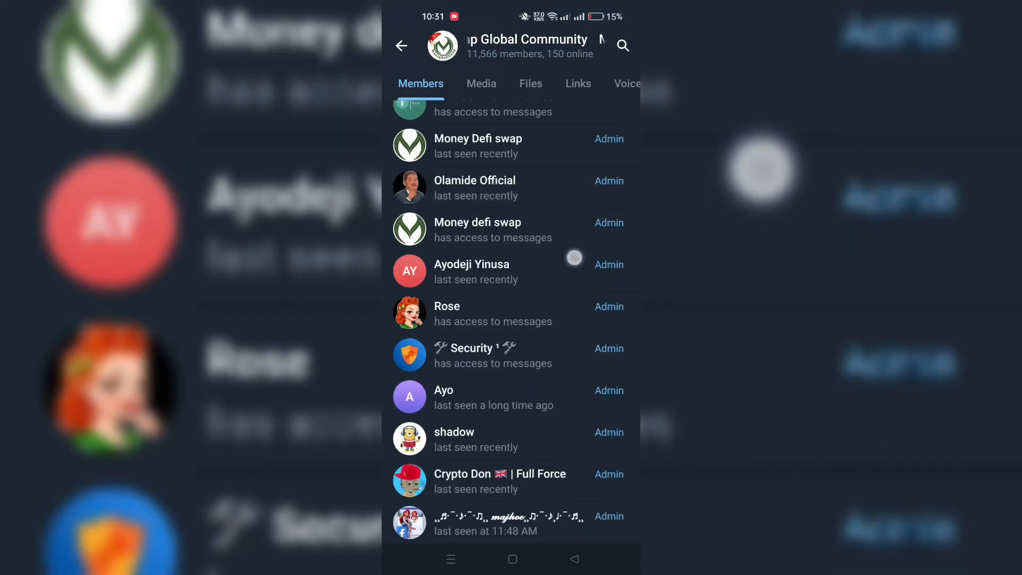
{"action": "left_click", "coordinate": [620, 46]}
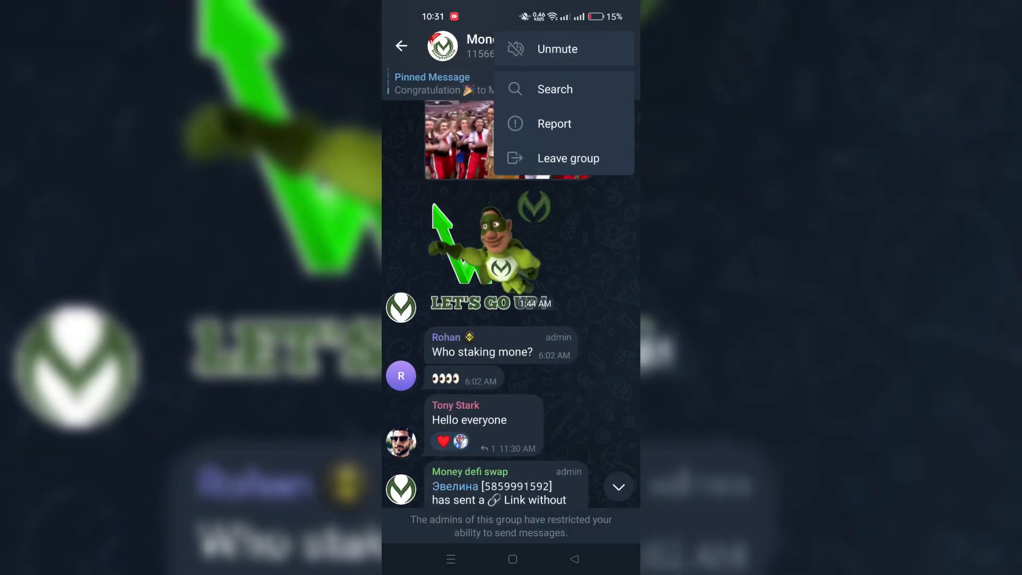
Report the MoneyDefiSwap group as Spam, reaching the Select messages screen
{"action": "left_click", "coordinate": [554, 123]}
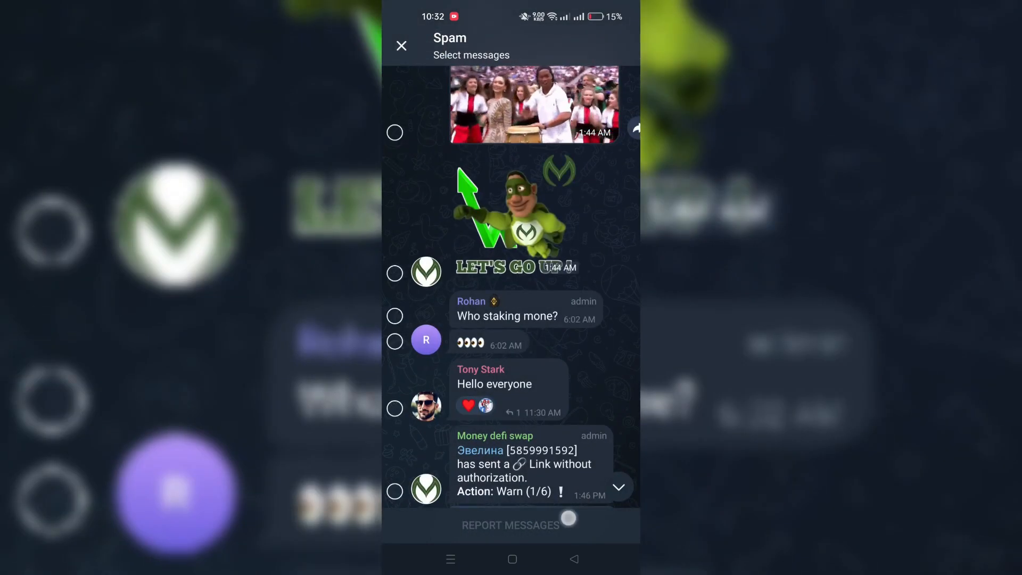
Cancel the spam report and reopen the MoneyDefiSwap group's info page
{"action": "left_click", "coordinate": [401, 46]}
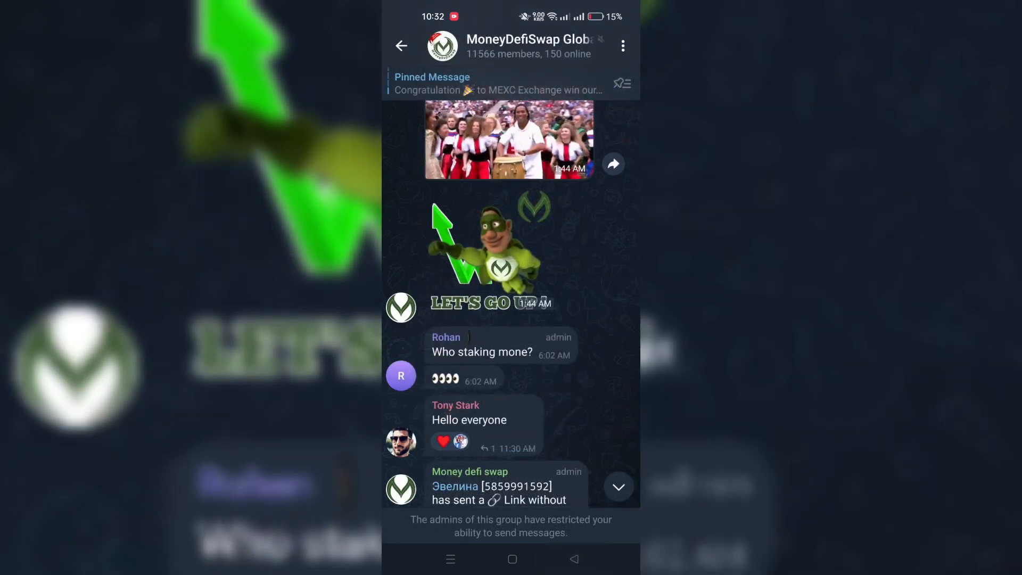
{"action": "left_click", "coordinate": [528, 46]}
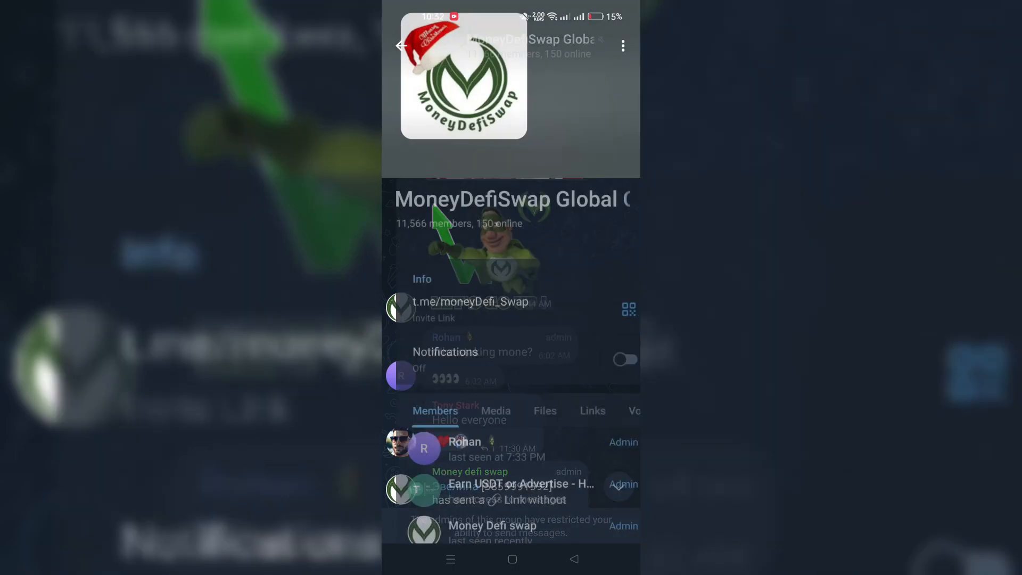